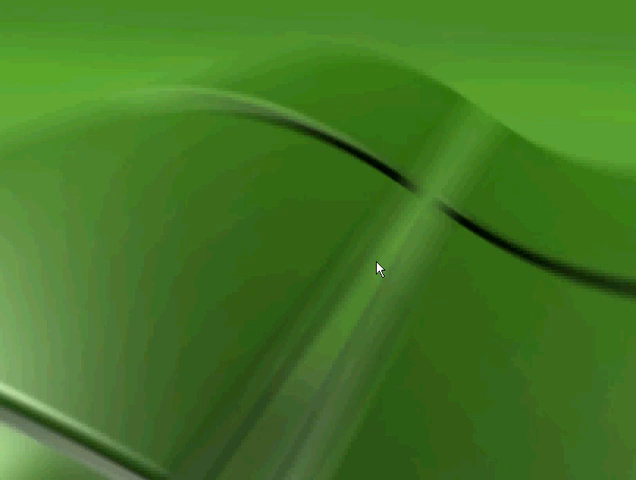
mouse_move(168, 112)
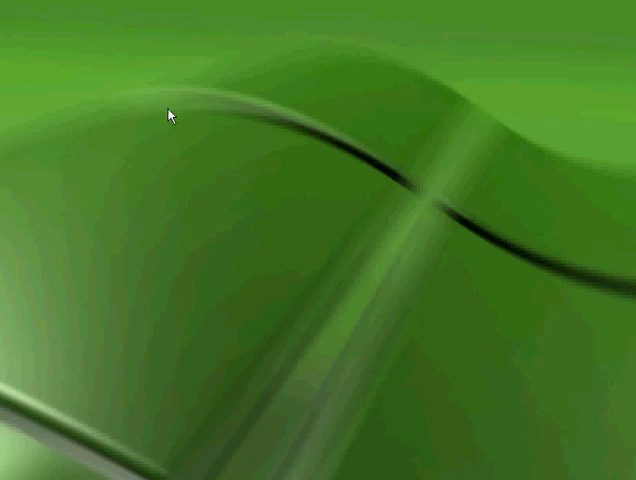
Launch cmd from the Run dialog to get a ready command prompt
left_click(10, 476)
type("cmd")
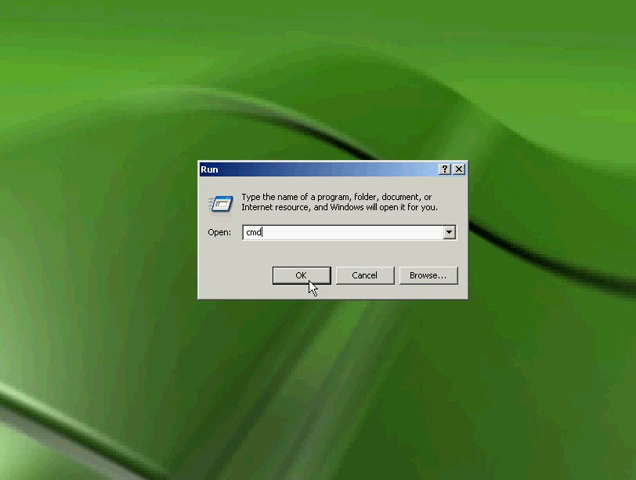
left_click(308, 274)
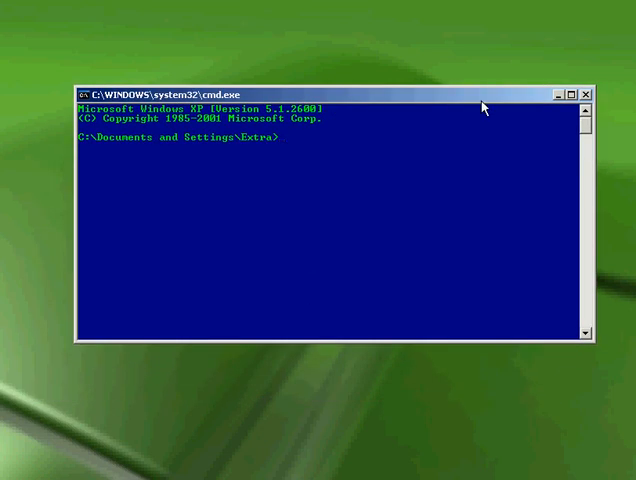
mouse_move(354, 204)
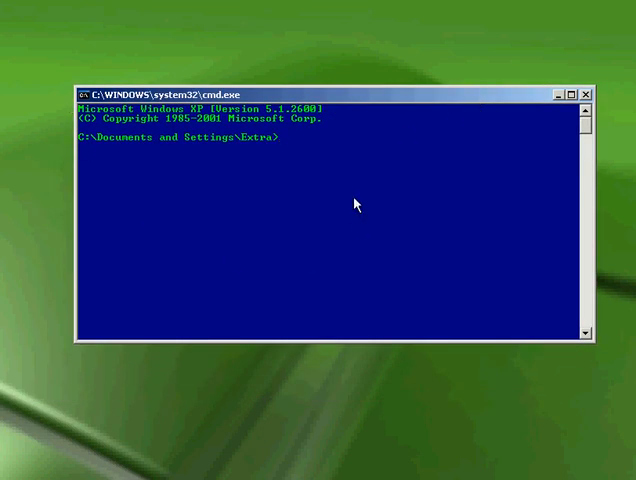
Run net user to list all user accounts on the computer
type("net us")
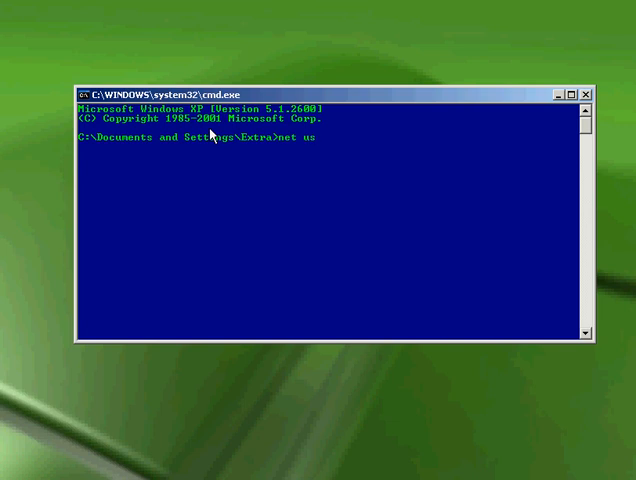
key("Return")
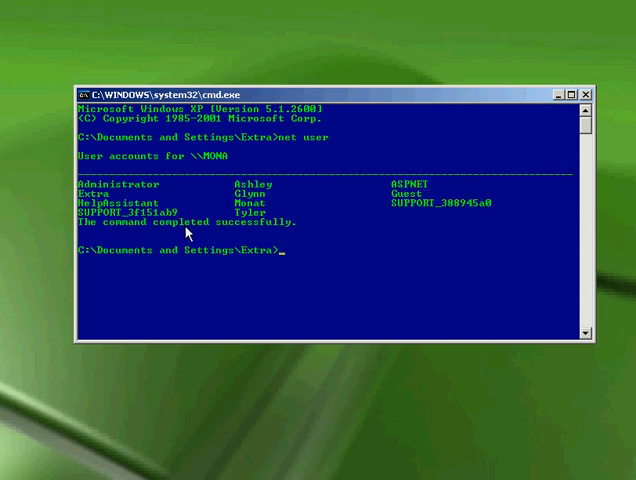
mouse_move(326, 244)
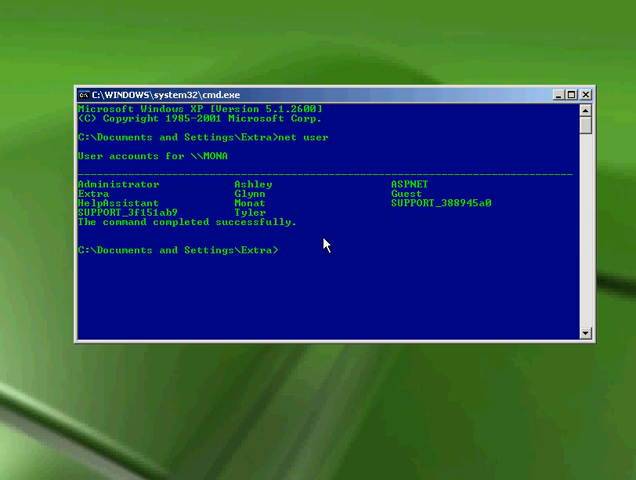
Run net user Extra * so it prompts for a new password for Extra
type("ne")
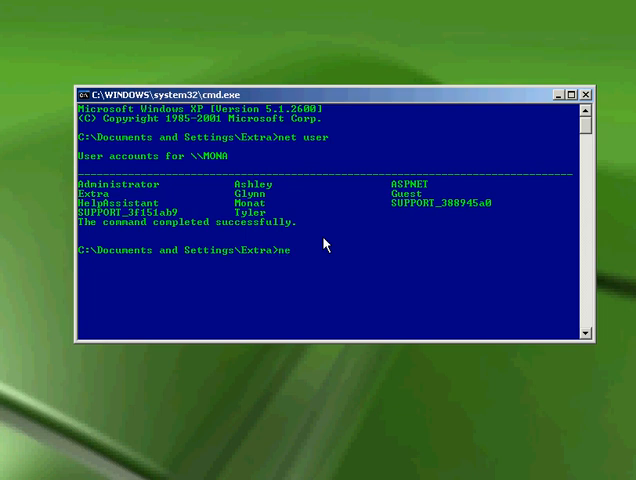
type("t user")
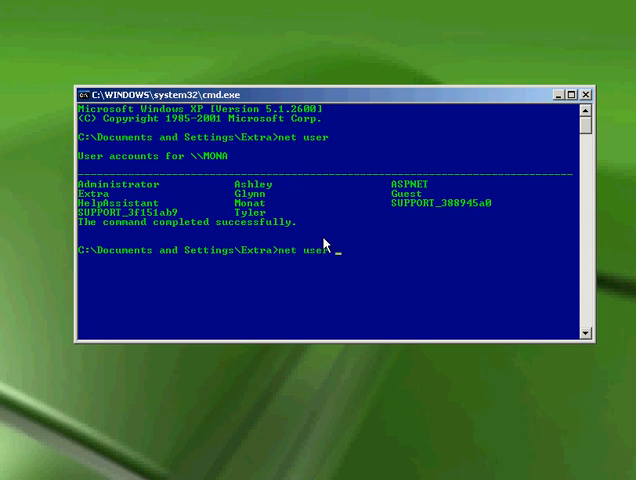
mouse_move(498, 224)
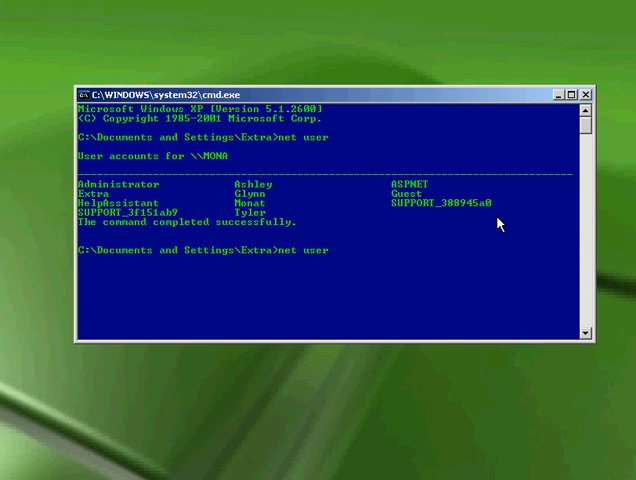
type("Extra")
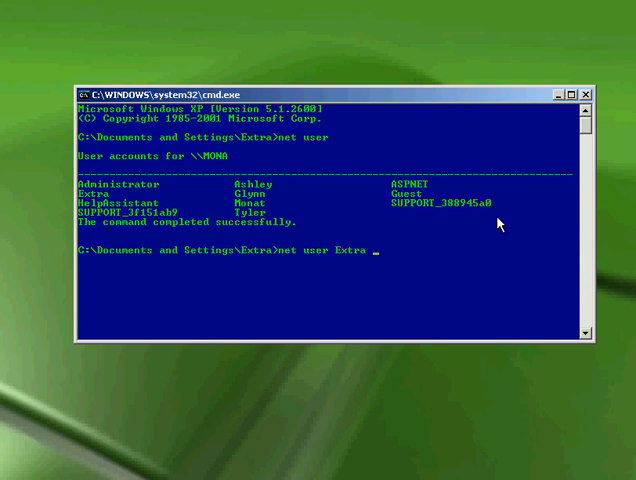
type("*")
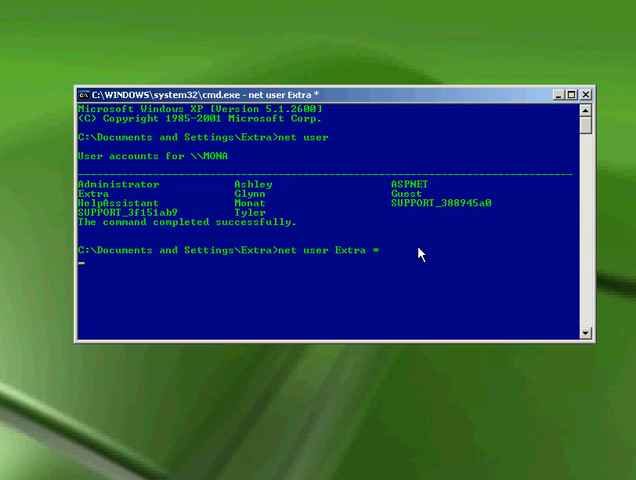
key("Return")
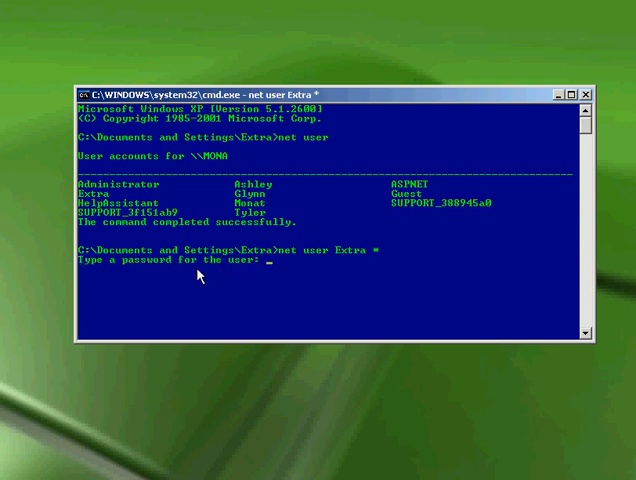
mouse_move(262, 272)
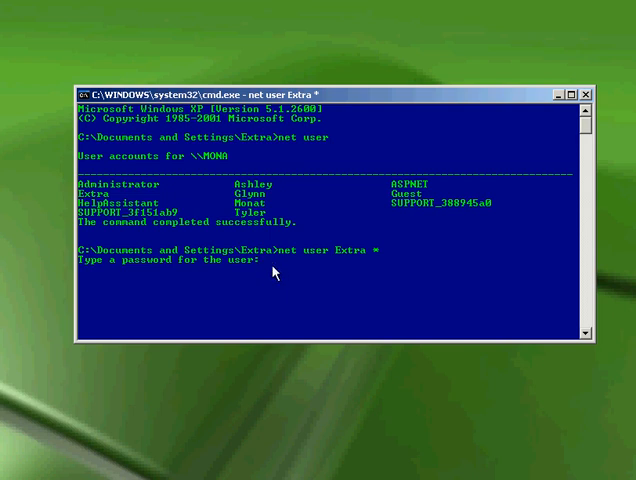
mouse_move(272, 272)
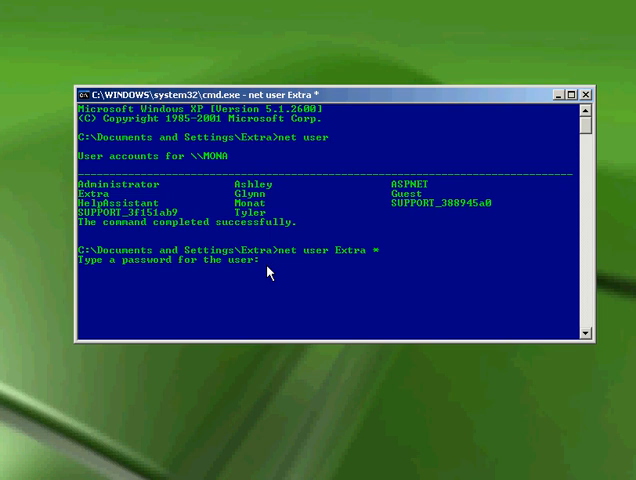
Submit and confirm Extra's new password so the change completes successfully
key("Return")
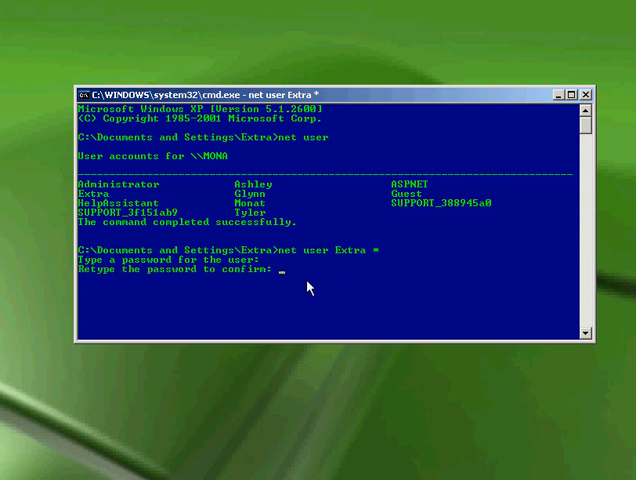
mouse_move(298, 288)
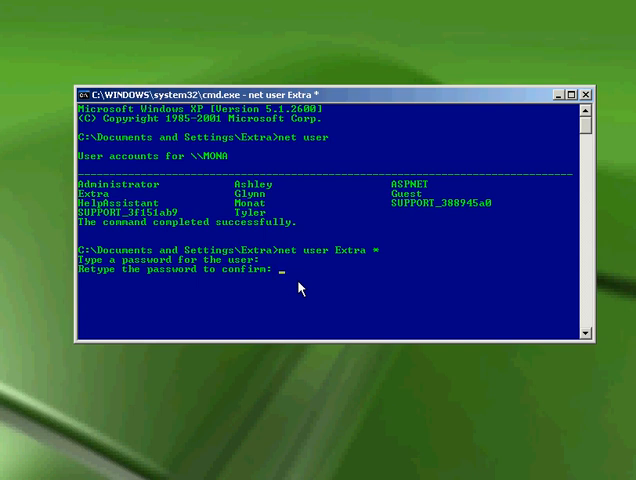
key("Return")
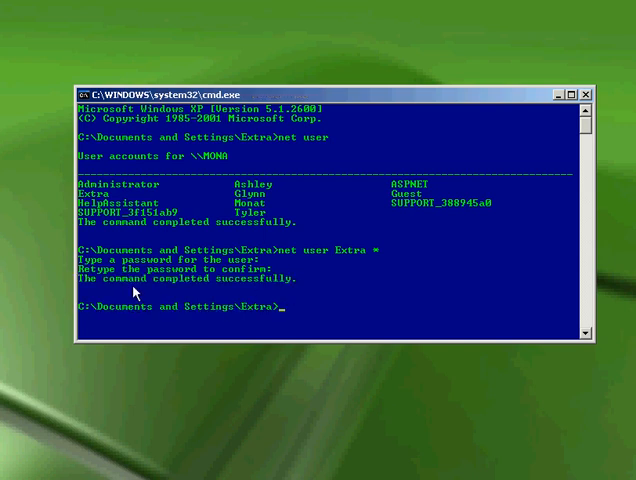
mouse_move(276, 296)
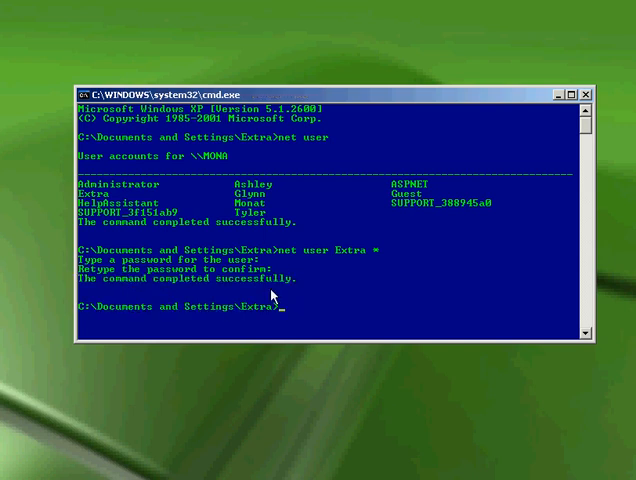
mouse_move(556, 156)
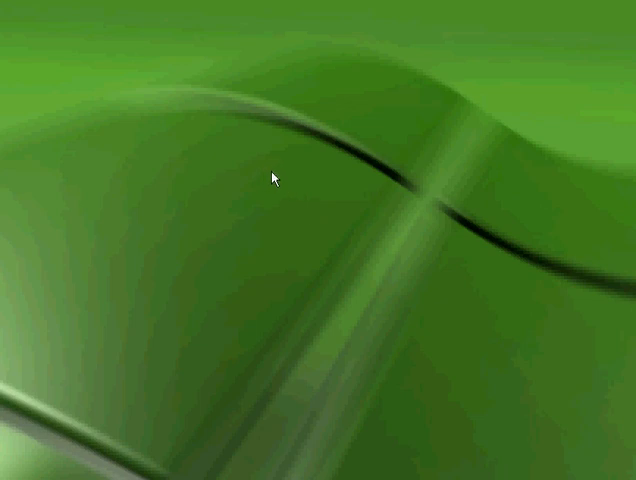
mouse_move(296, 170)
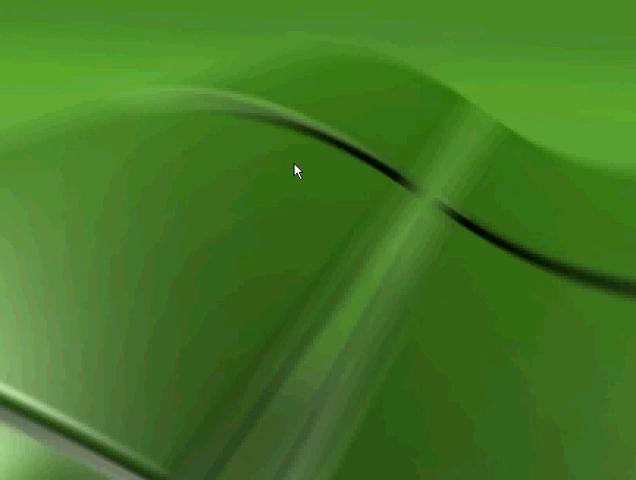